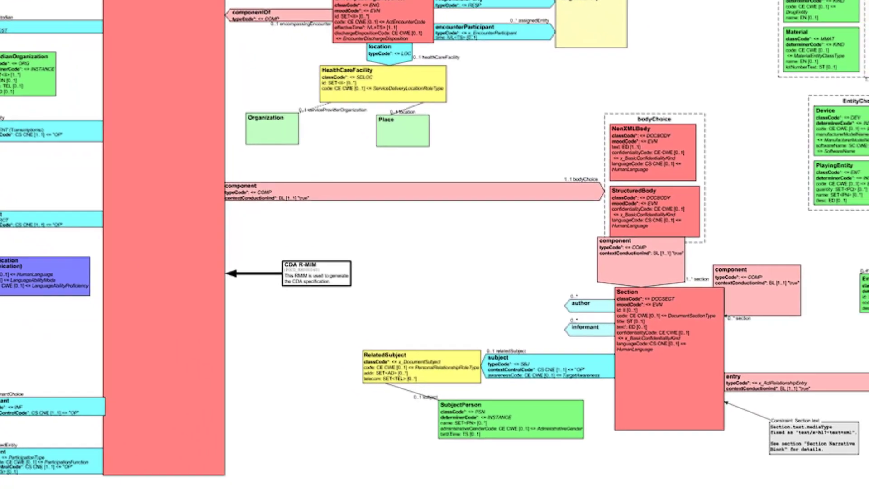
{"action": "scroll", "scroll_direction": "down", "scroll_amount": 3}
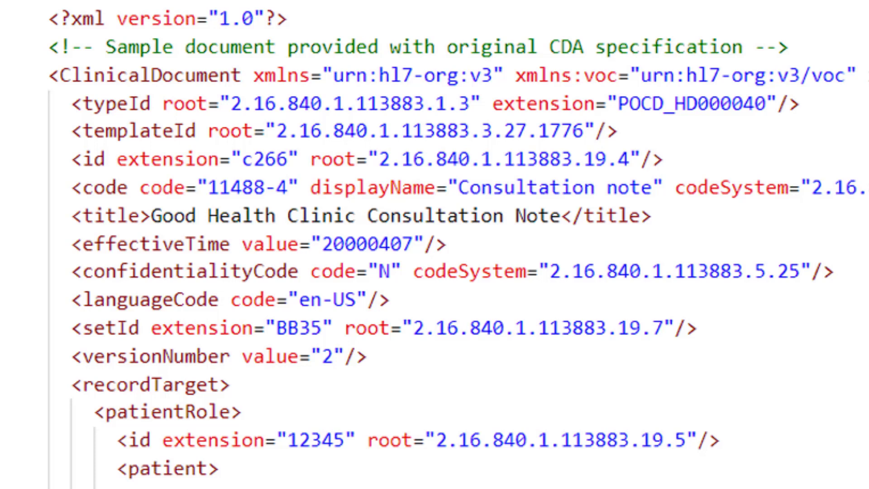
{"action": "scroll", "scroll_direction": "down", "scroll_amount": 3}
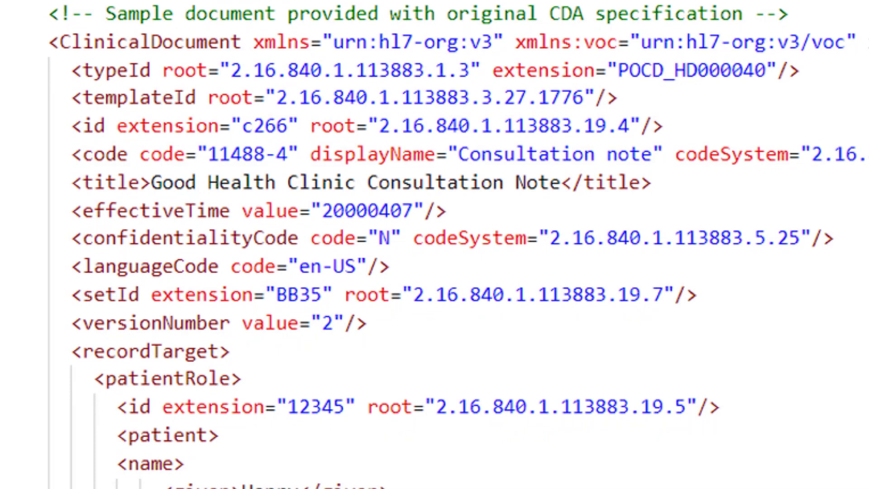
{"action": "scroll", "scroll_direction": "down", "scroll_amount": 3}
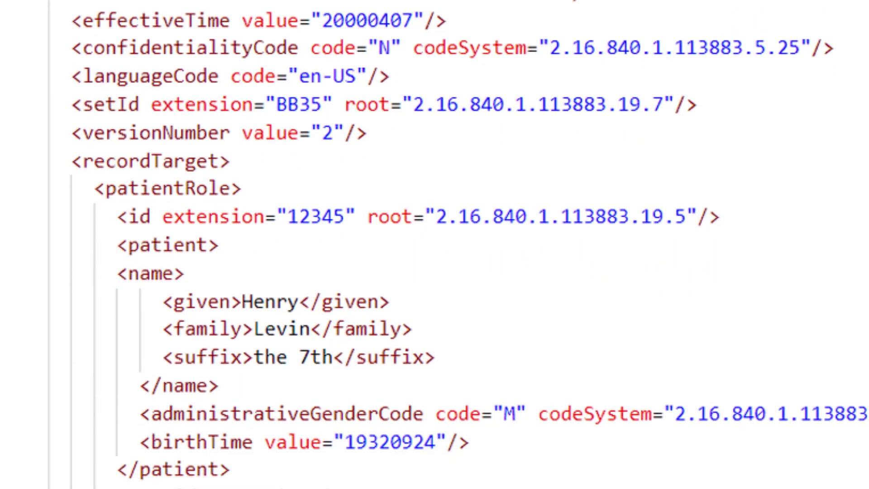
{"action": "scroll", "scroll_direction": "down", "scroll_amount": 3}
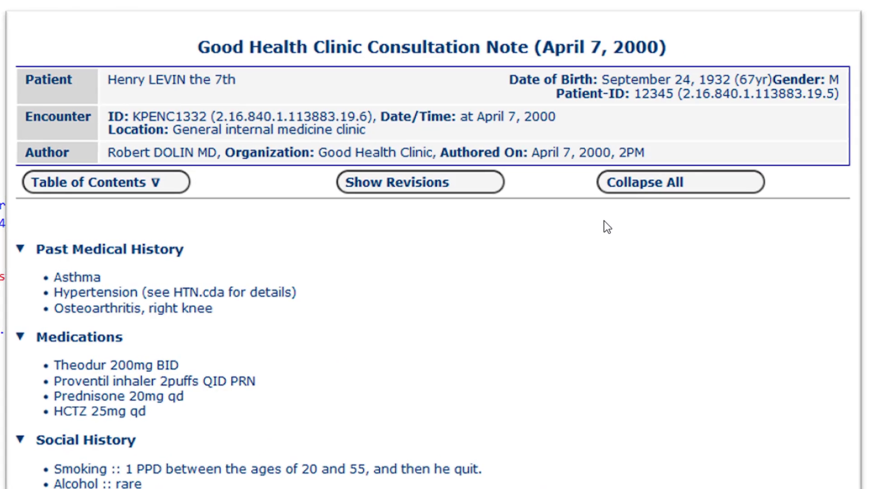
{"action": "scroll", "scroll_direction": "down", "scroll_amount": 3}
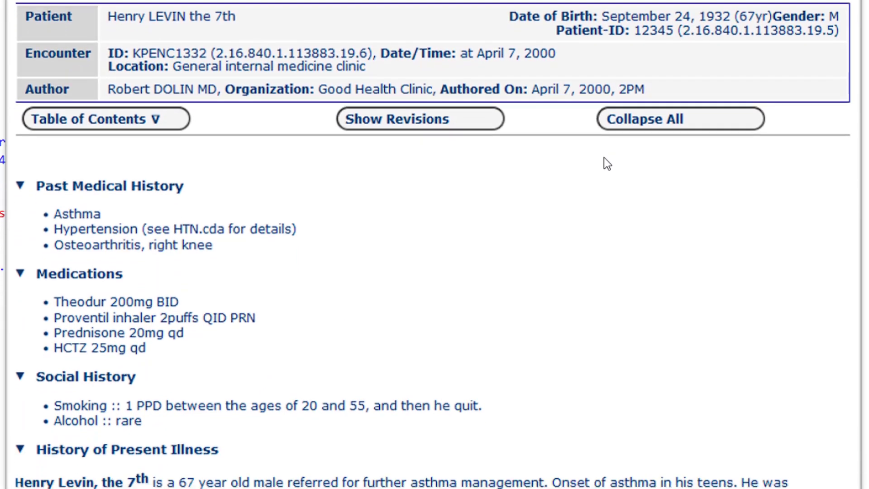
{"action": "scroll", "scroll_direction": "down", "scroll_amount": 3}
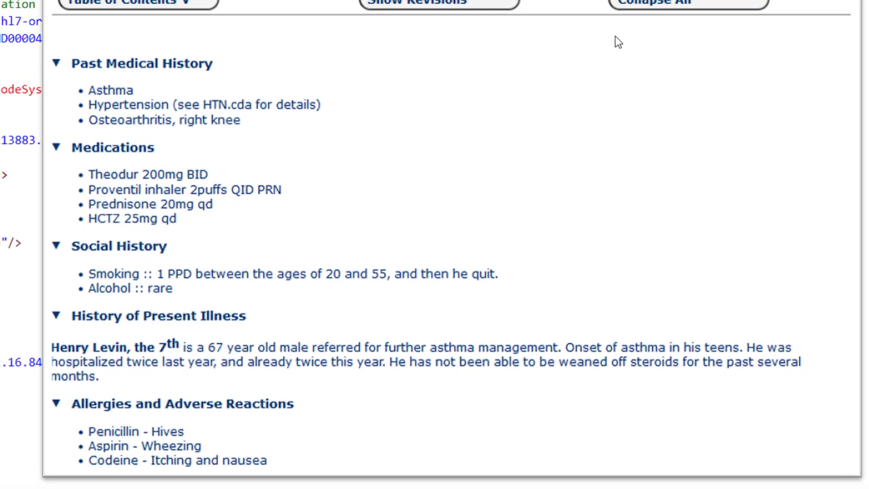